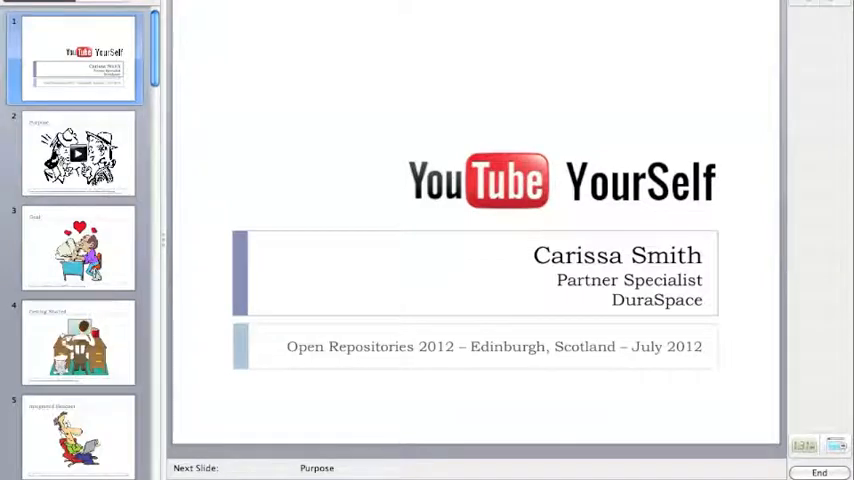
Start the YouTube YourSelf slideshow in Presenter View on the title slide, with Purpose next
click(78, 152)
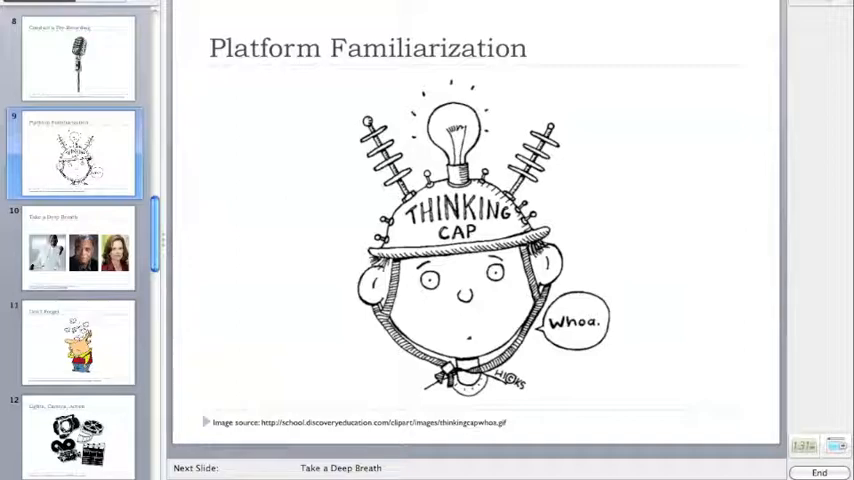
click(79, 152)
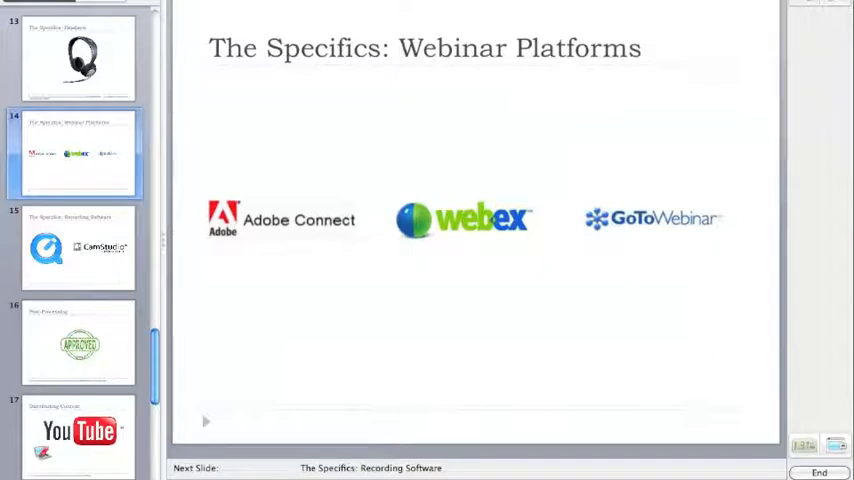
Advance from slide 14 to slide 15, showing QuickTime and CamStudio
click(205, 421)
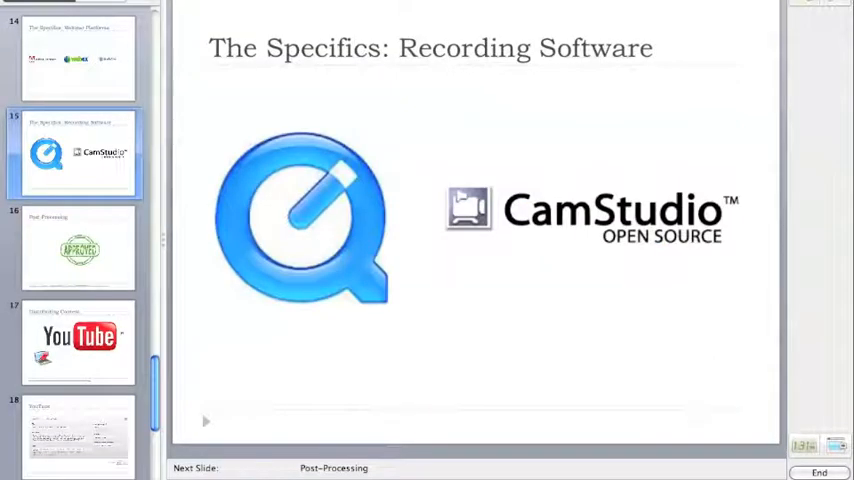